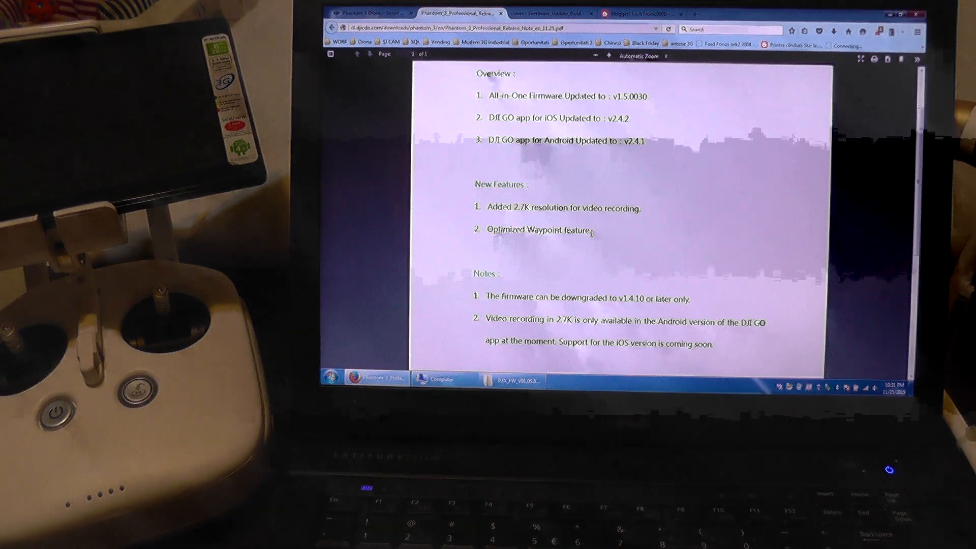
{"action": "mouse_move", "coordinate": [510, 379]}
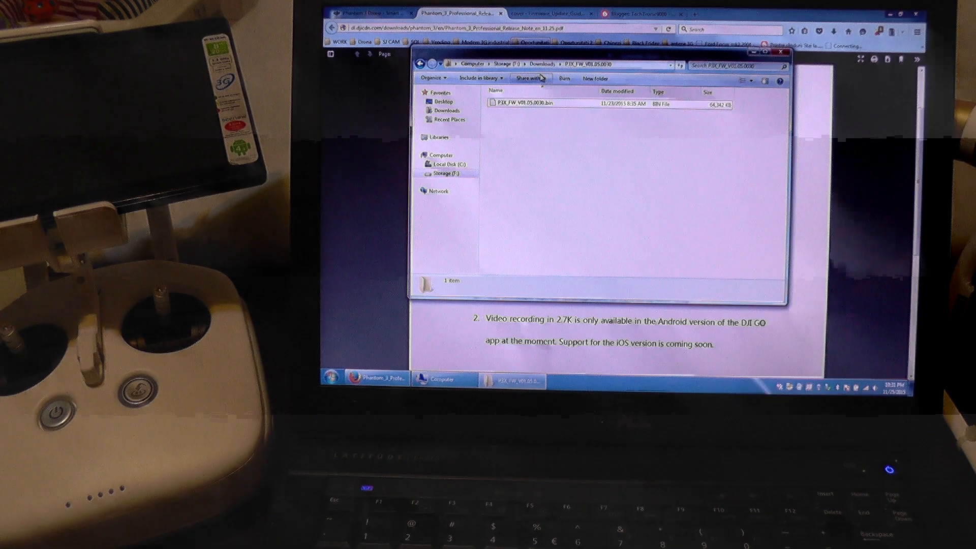
- Show the Computer view listing the drives, including the SD (E:) card
{"action": "left_click", "coordinate": [536, 103]}
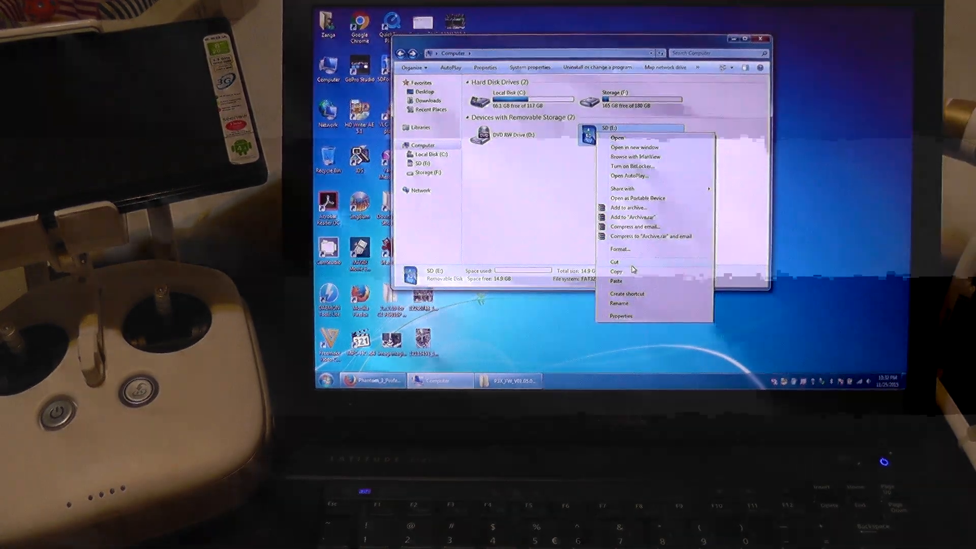
- Quick-format SD (E:) as FAT32, accept the erase warning and dismiss the Format Complete and Format windows
{"action": "left_click", "coordinate": [619, 250]}
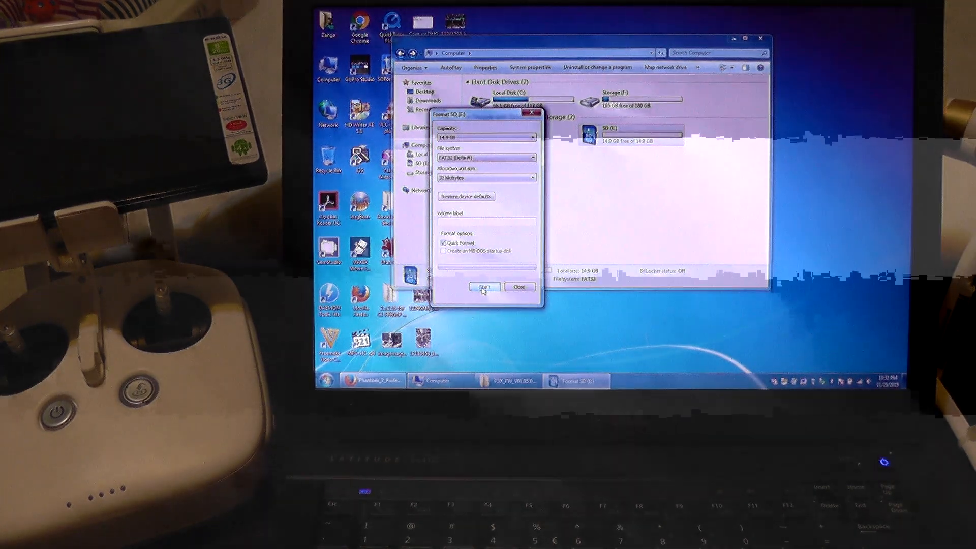
{"action": "left_click", "coordinate": [484, 287]}
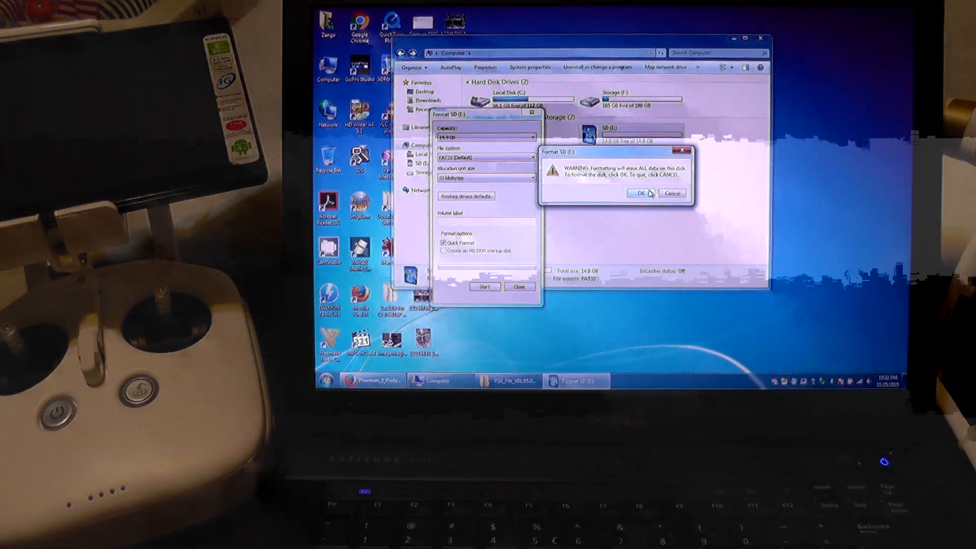
{"action": "left_click", "coordinate": [634, 194]}
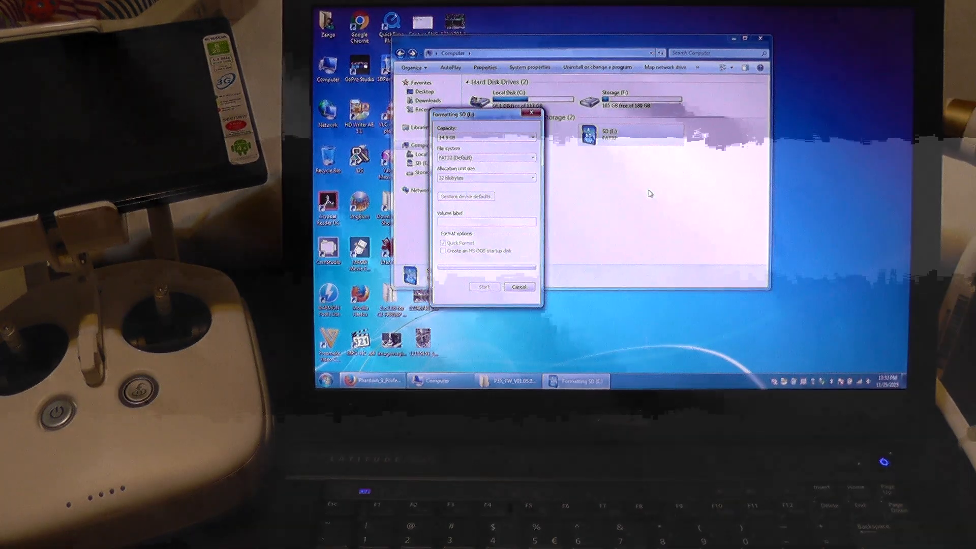
{"action": "left_click", "coordinate": [484, 286]}
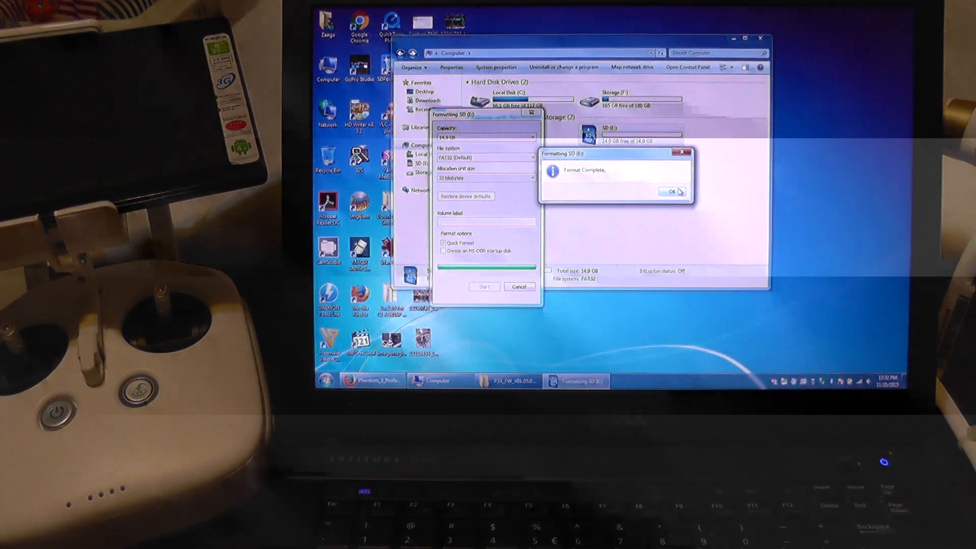
{"action": "left_click", "coordinate": [672, 192]}
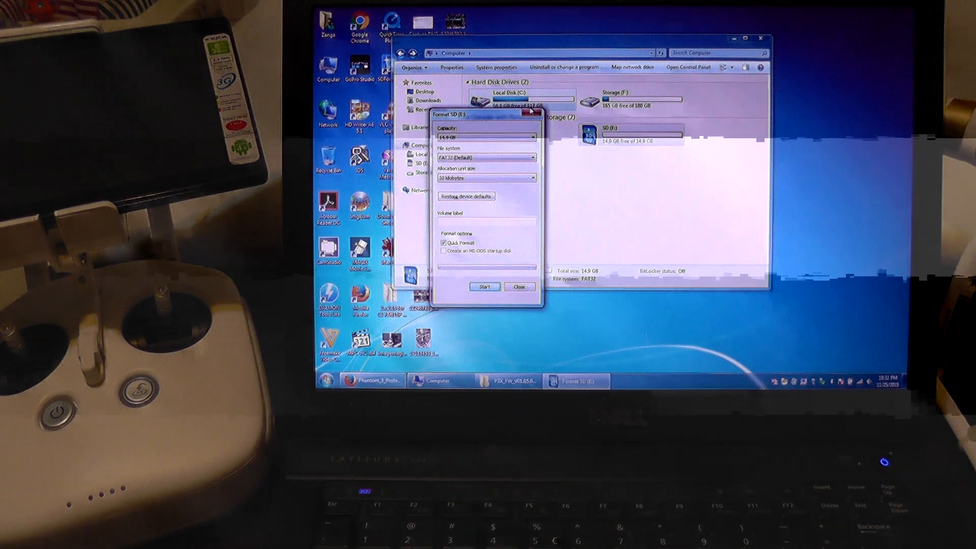
{"action": "left_click", "coordinate": [520, 286]}
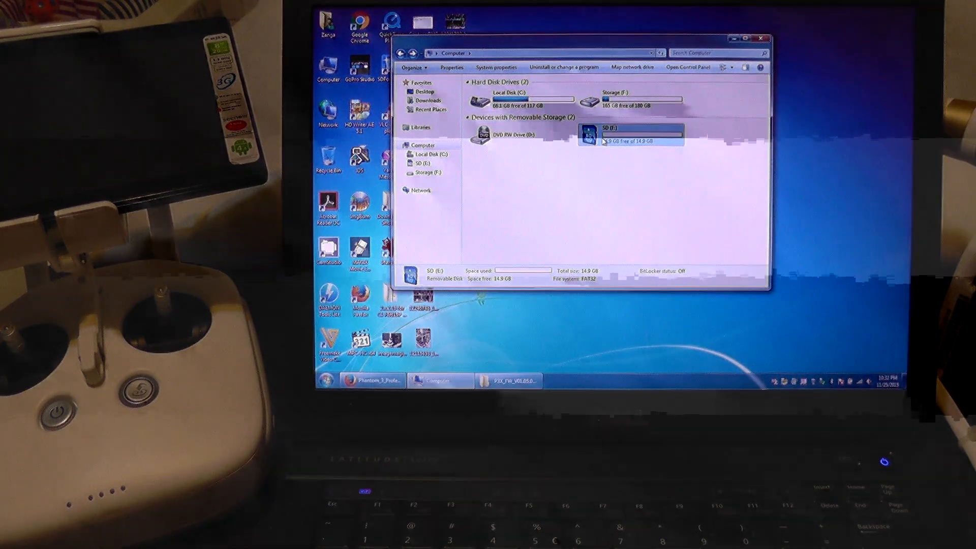
- Paste P3X_FW_V01.05.0030.bin into the root of SD (E:) and close Explorer once copied
{"action": "double_click", "coordinate": [631, 135]}
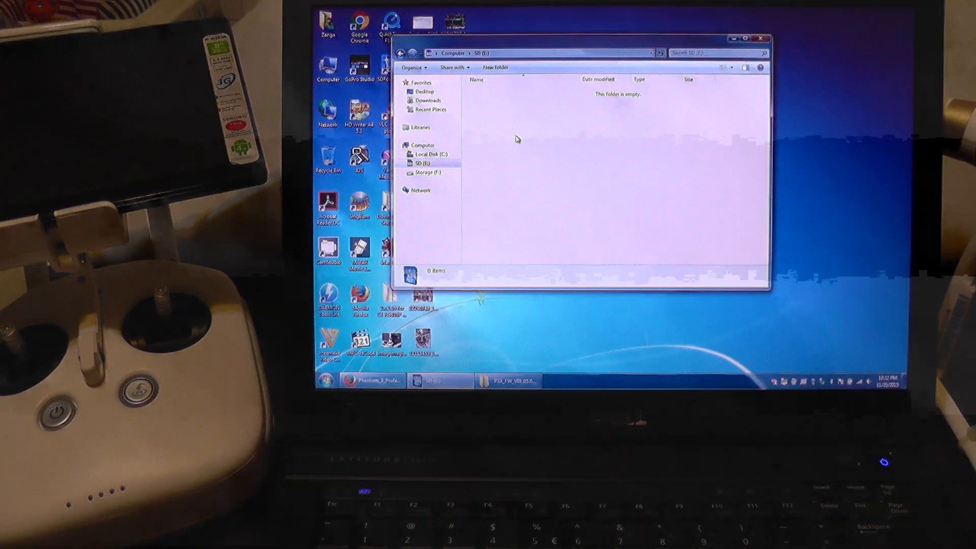
{"action": "right_click", "coordinate": [518, 139]}
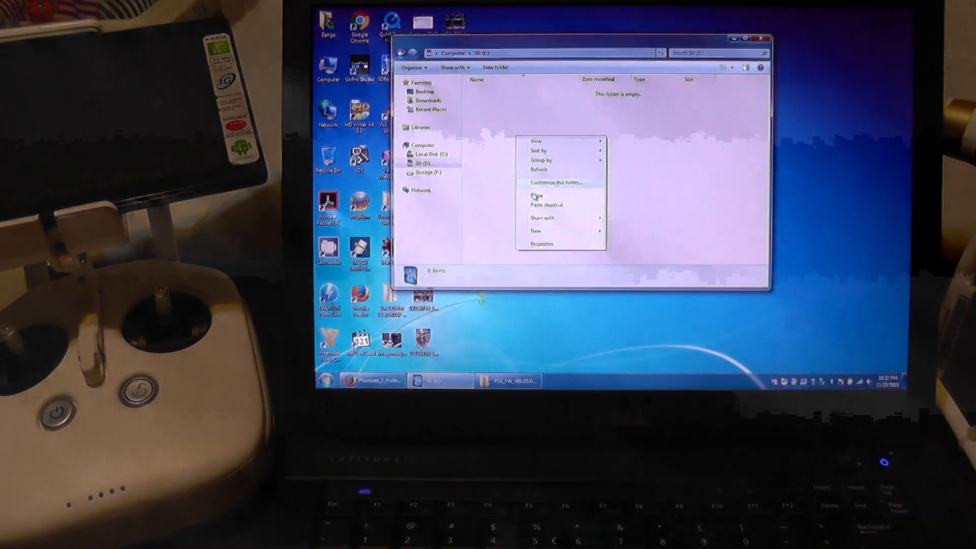
{"action": "left_click", "coordinate": [537, 195]}
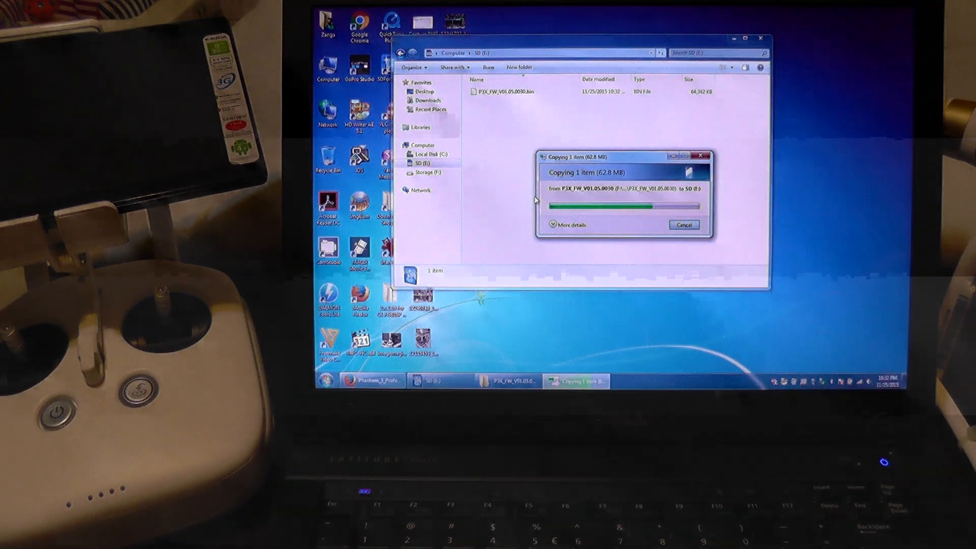
{"action": "left_click", "coordinate": [505, 91]}
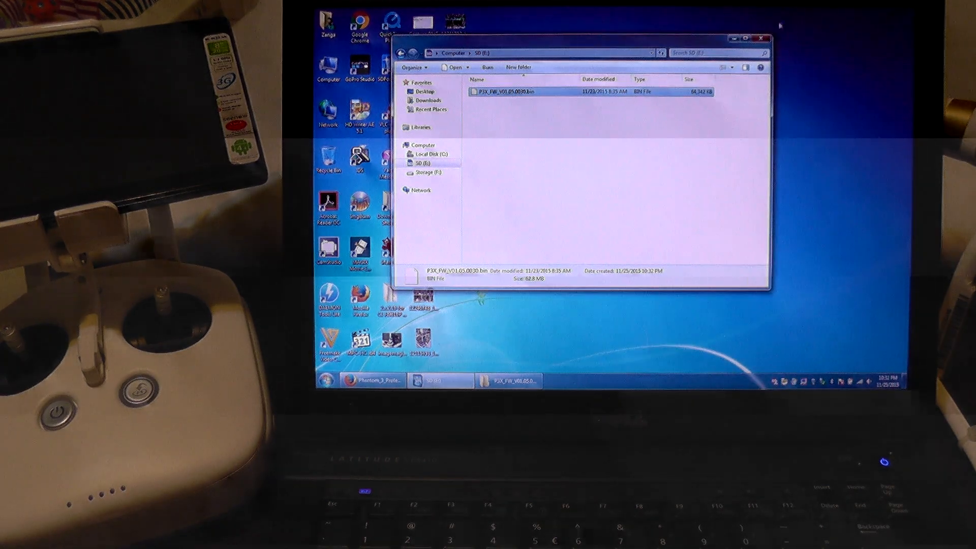
{"action": "left_click", "coordinate": [737, 38]}
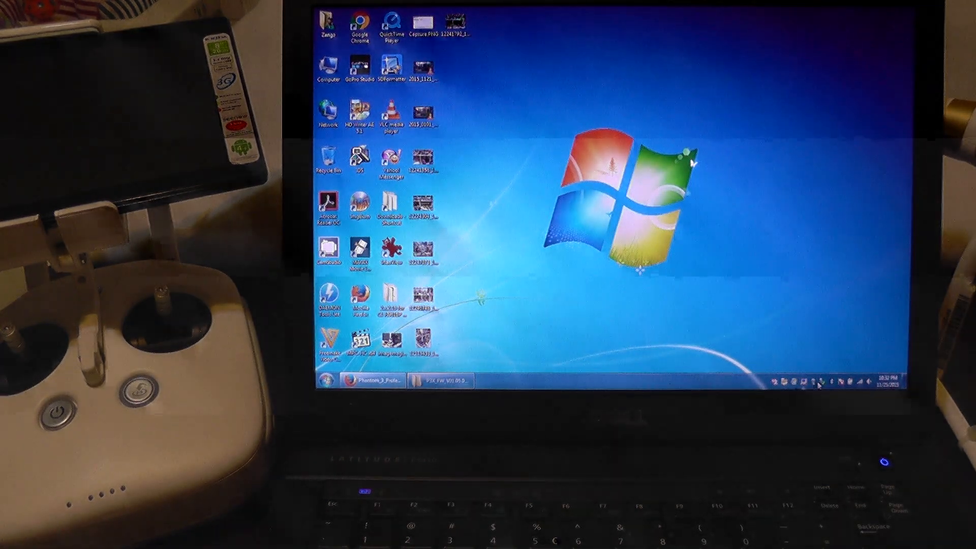